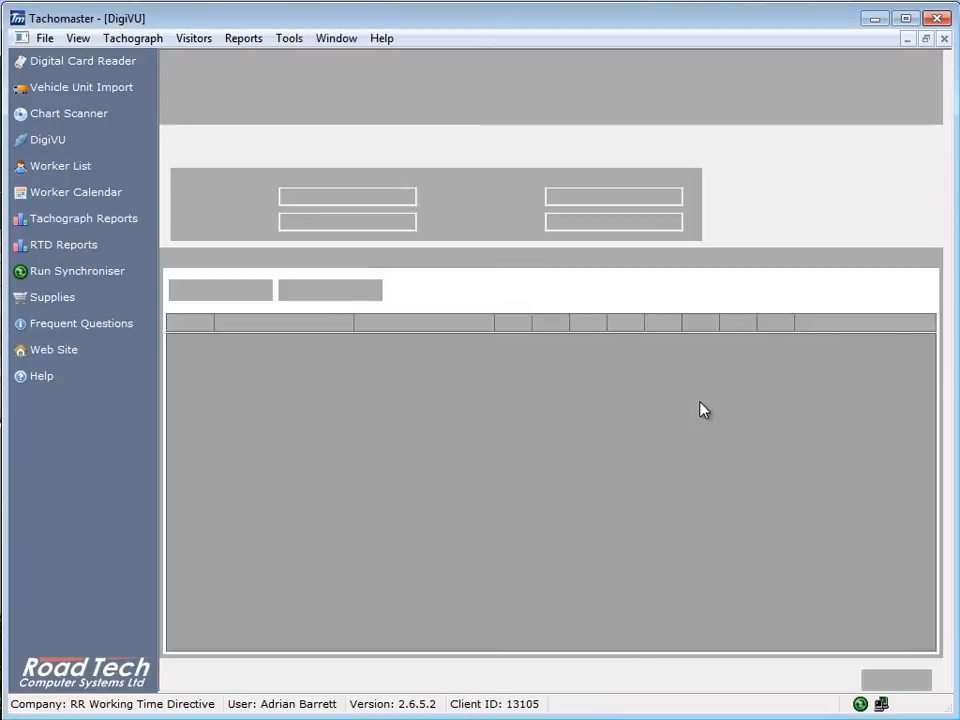
# Step: Open the DigiVU tool to load the connected device's serial number and last upload date
pyautogui.click(48, 139)
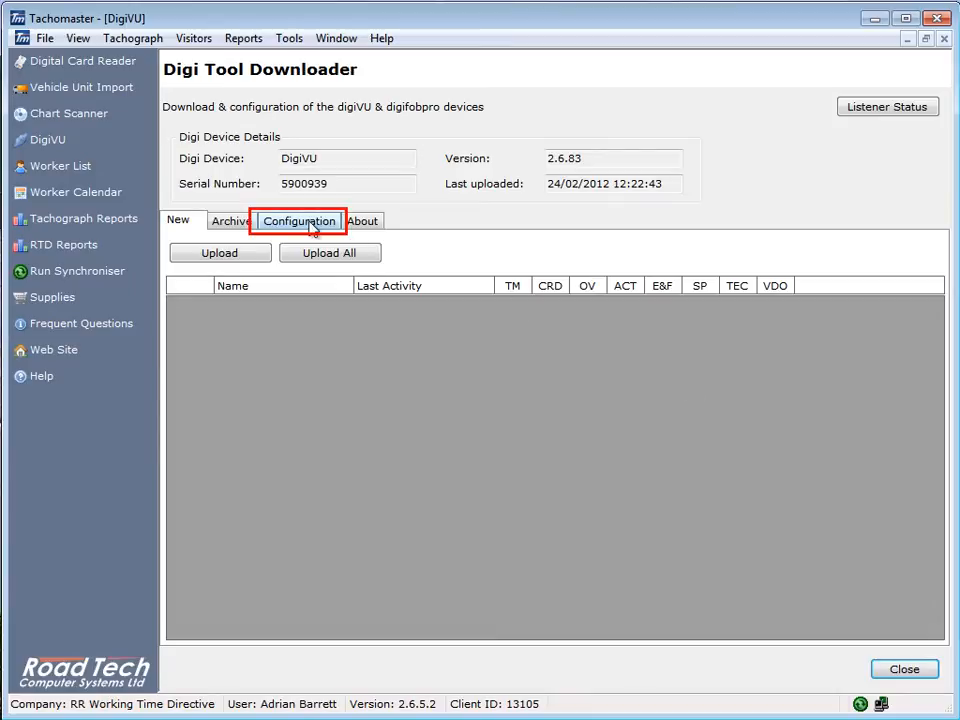
# Step: Show the DigiVU Configuration tab with Overview, Activities, Events and Faults, Detailed Speed and Technical Data enabled
pyautogui.click(299, 221)
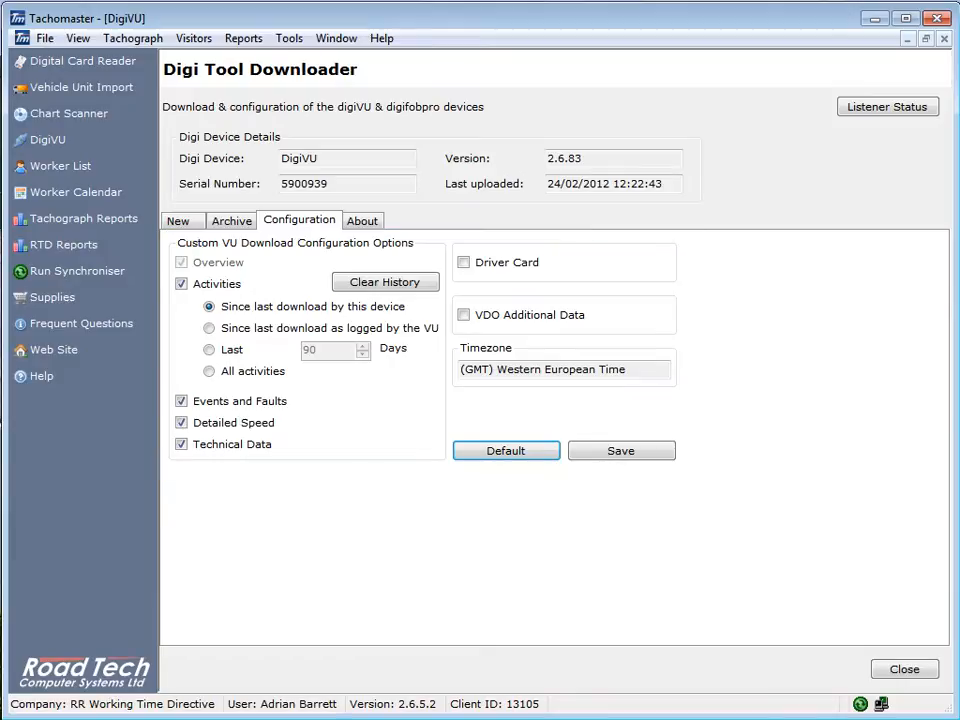
pyautogui.click(181, 262)
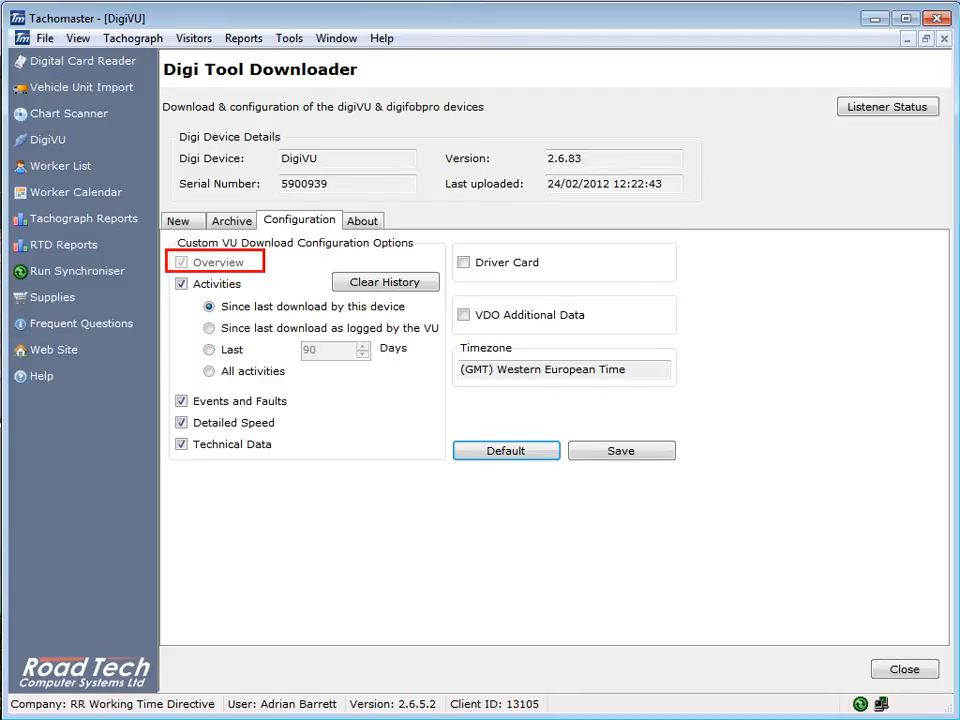
pyautogui.click(181, 283)
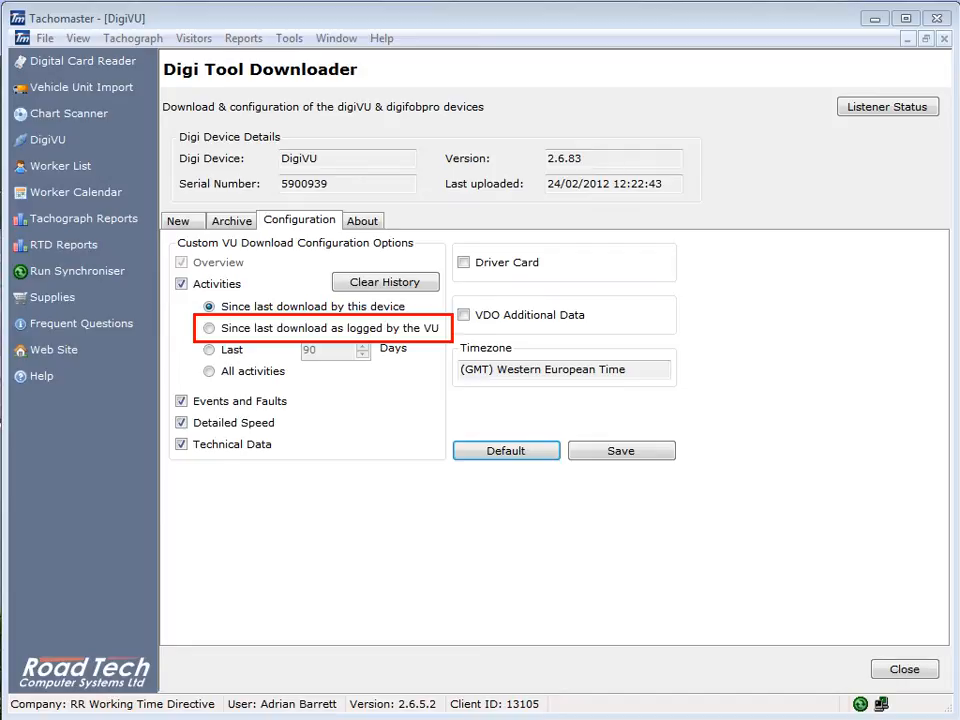
pyautogui.click(209, 349)
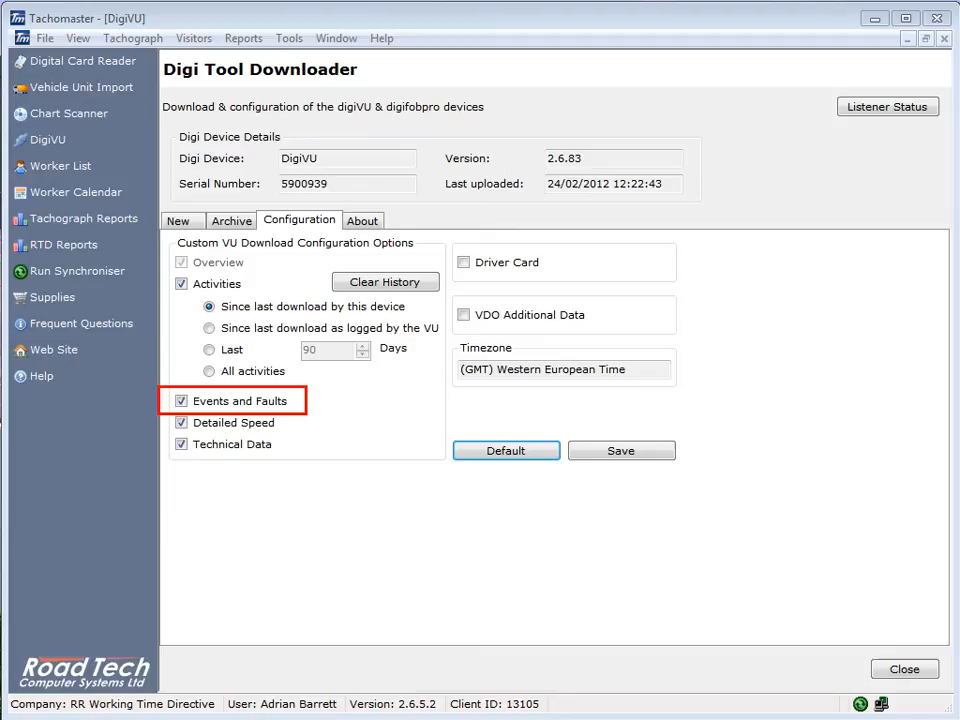
pyautogui.click(234, 422)
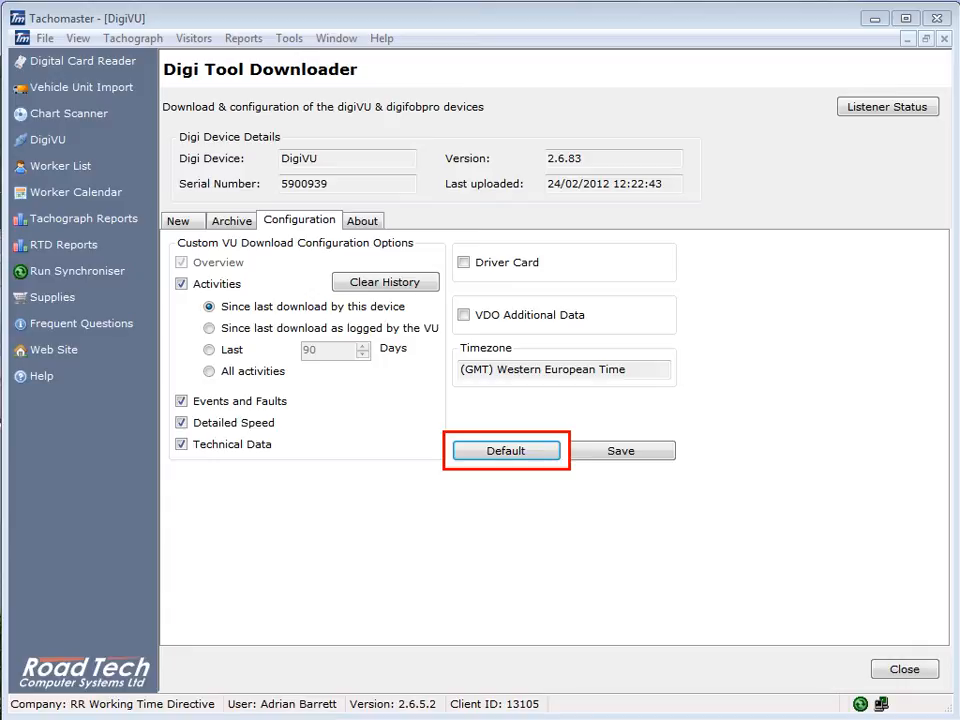
# Step: Restore the Default download options, then list archived vehicle download files
pyautogui.click(506, 450)
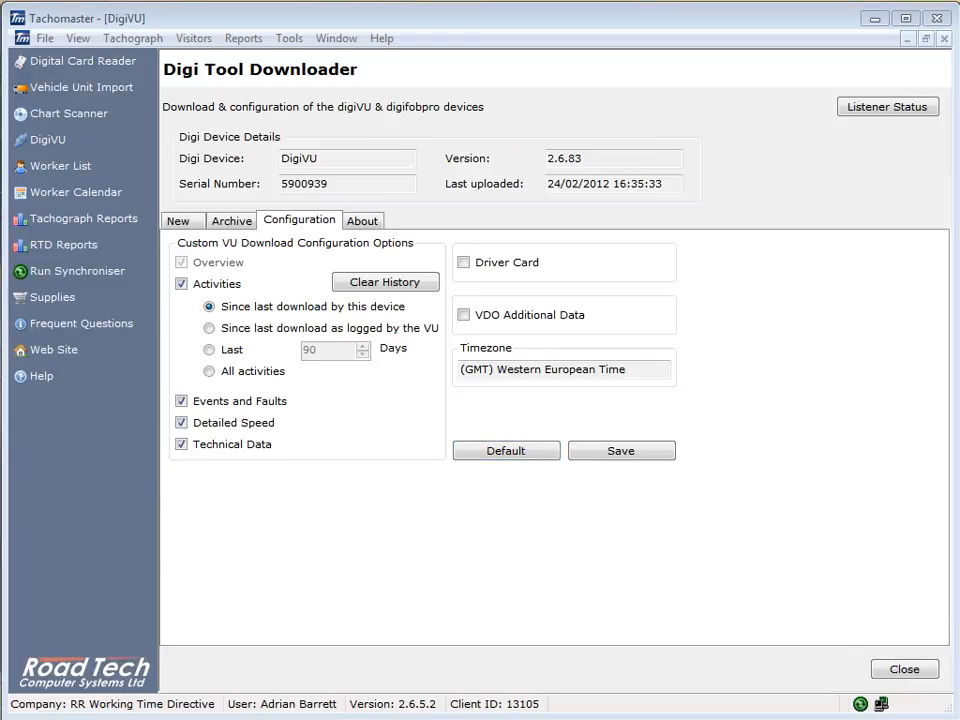
pyautogui.click(231, 221)
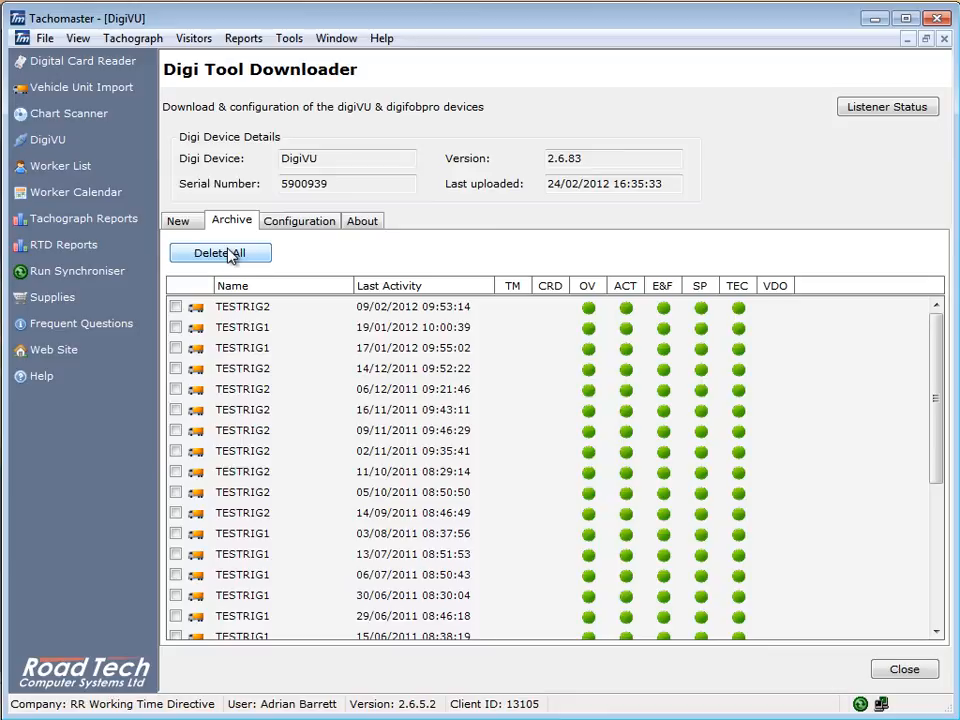
# Step: Delete and confirm removal of all archived files, then return to the Configuration tab
pyautogui.click(220, 252)
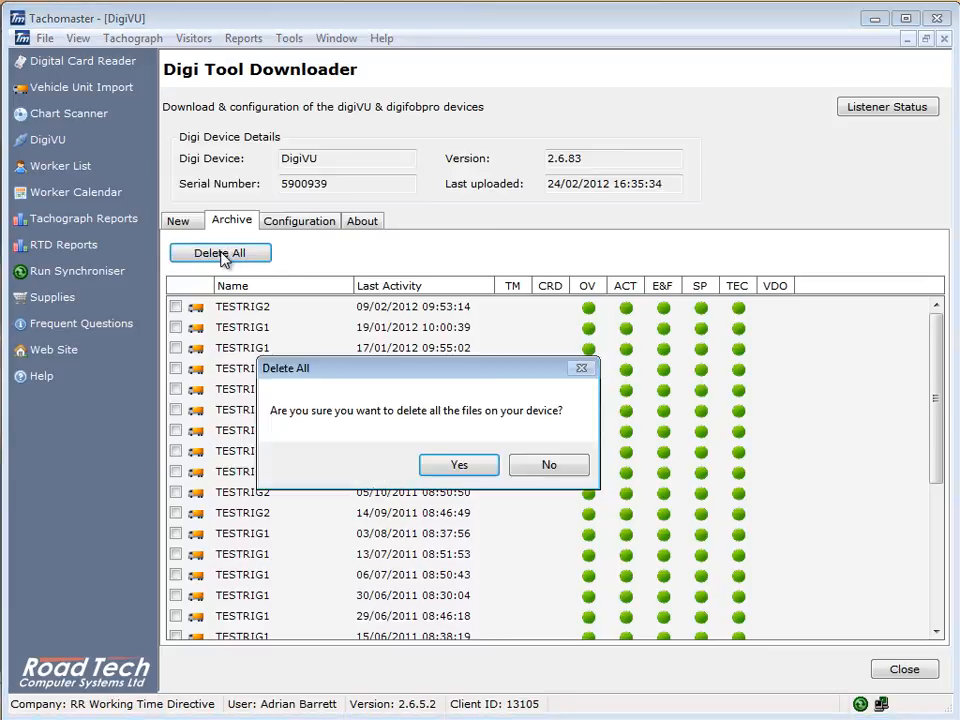
pyautogui.click(458, 464)
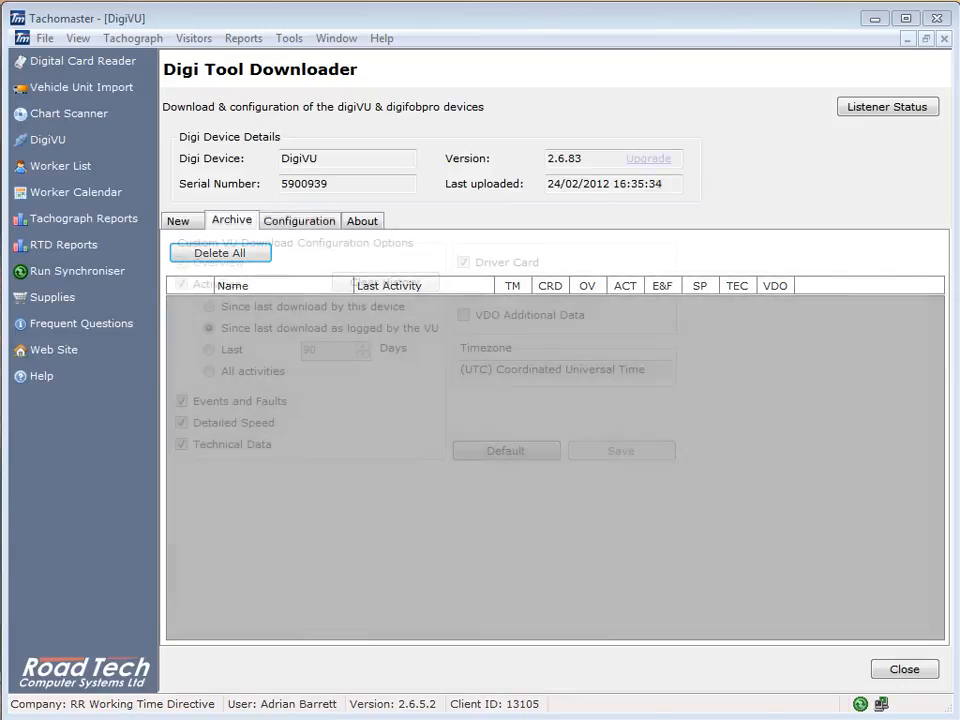
pyautogui.click(299, 220)
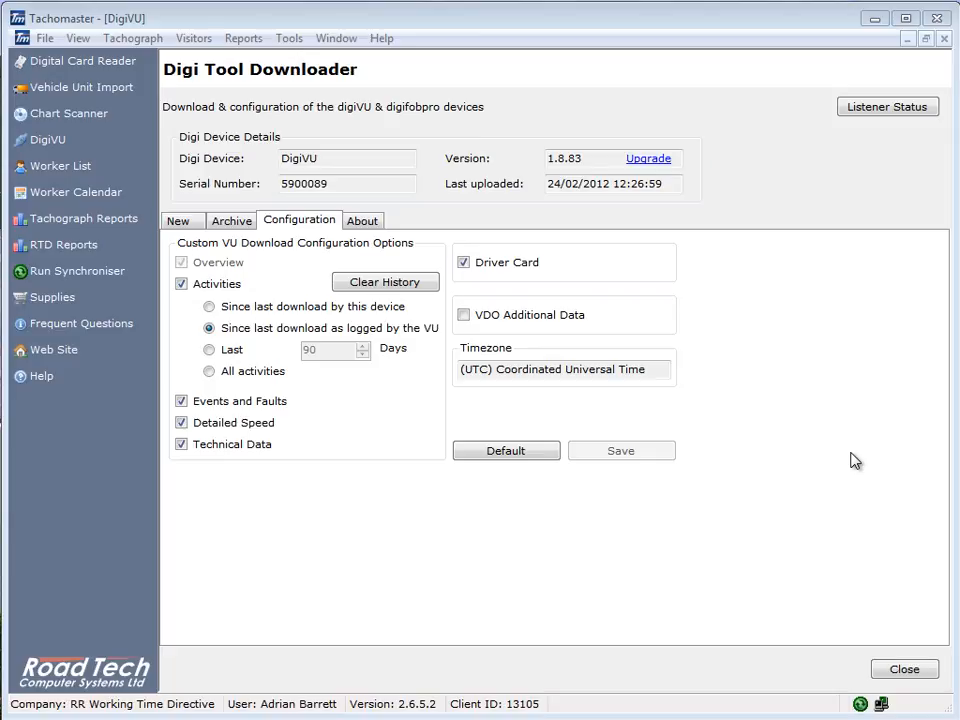
pyautogui.moveTo(399, 221)
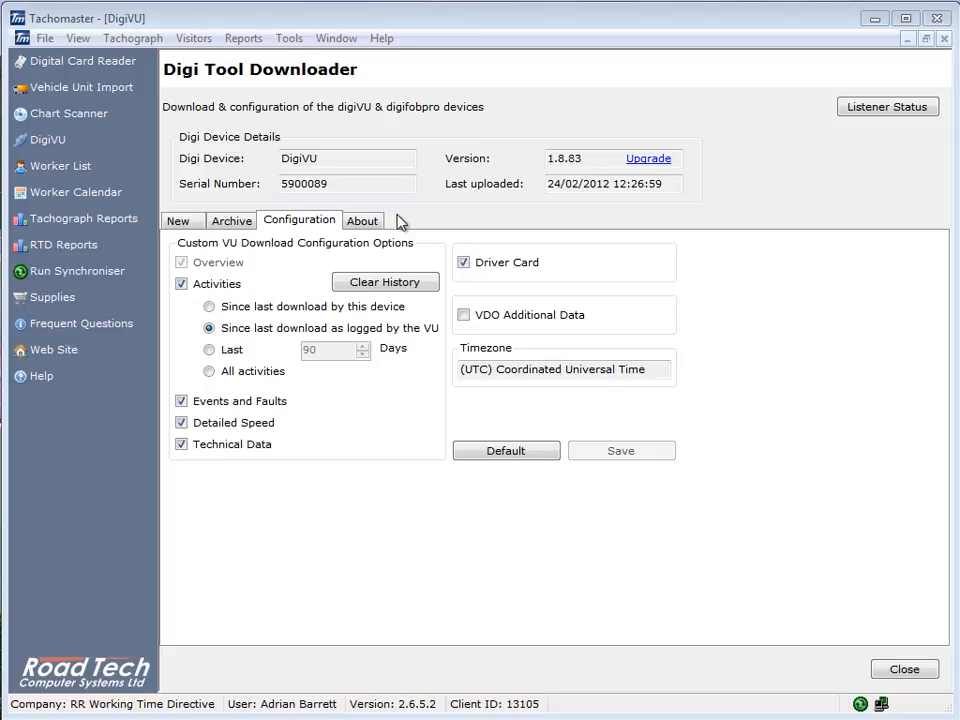
# Step: Show the About tab with build date, free blocks and Upgrade Firmware for firmware 1.8.83
pyautogui.click(362, 220)
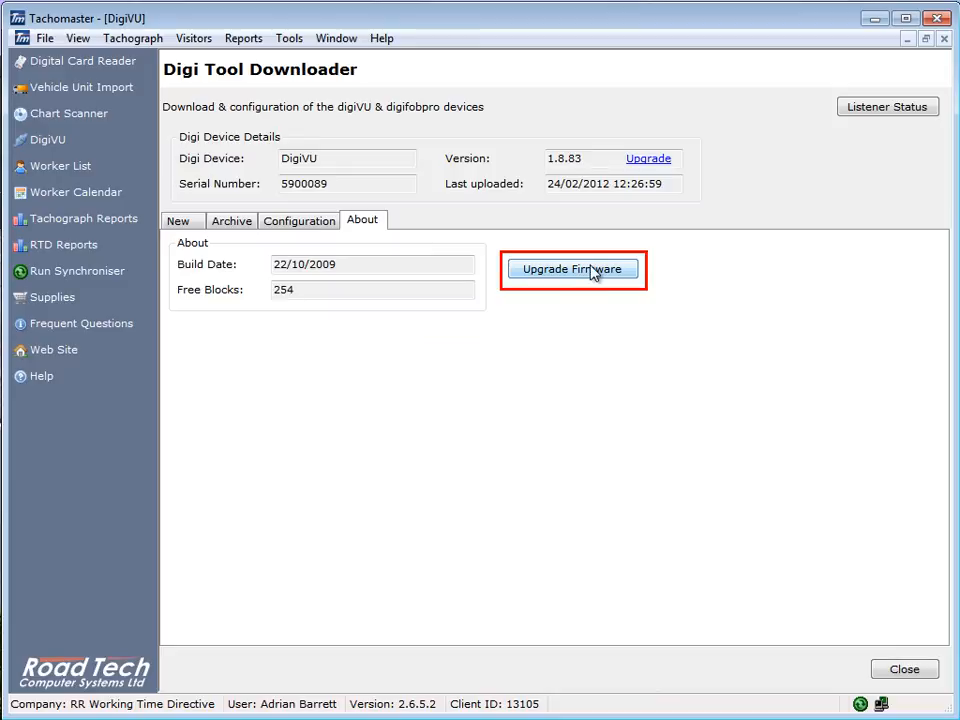
pyautogui.moveTo(592, 277)
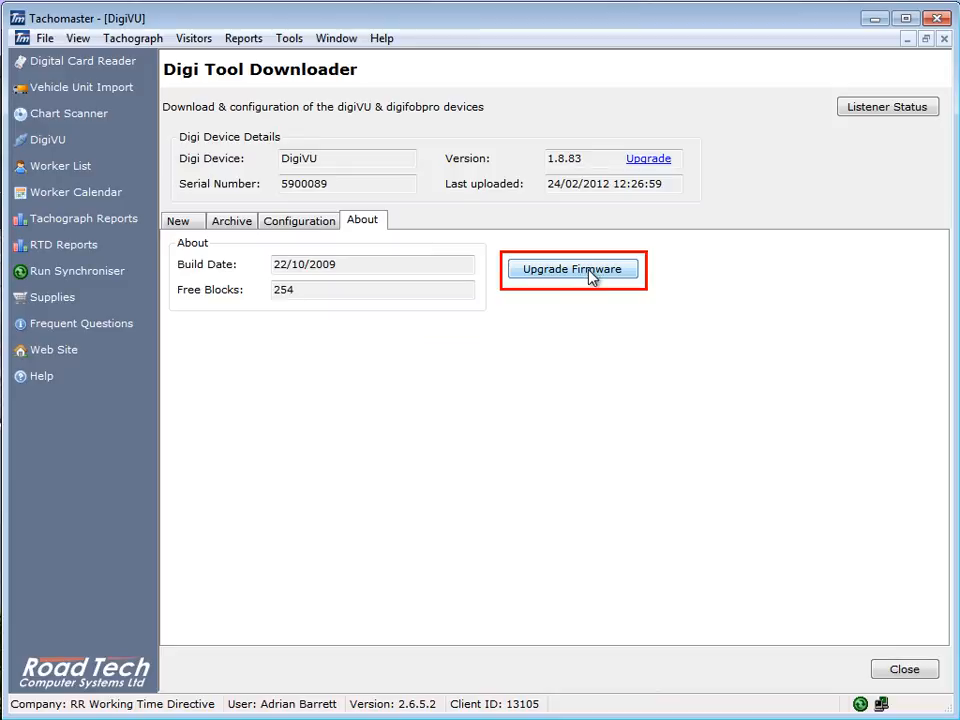